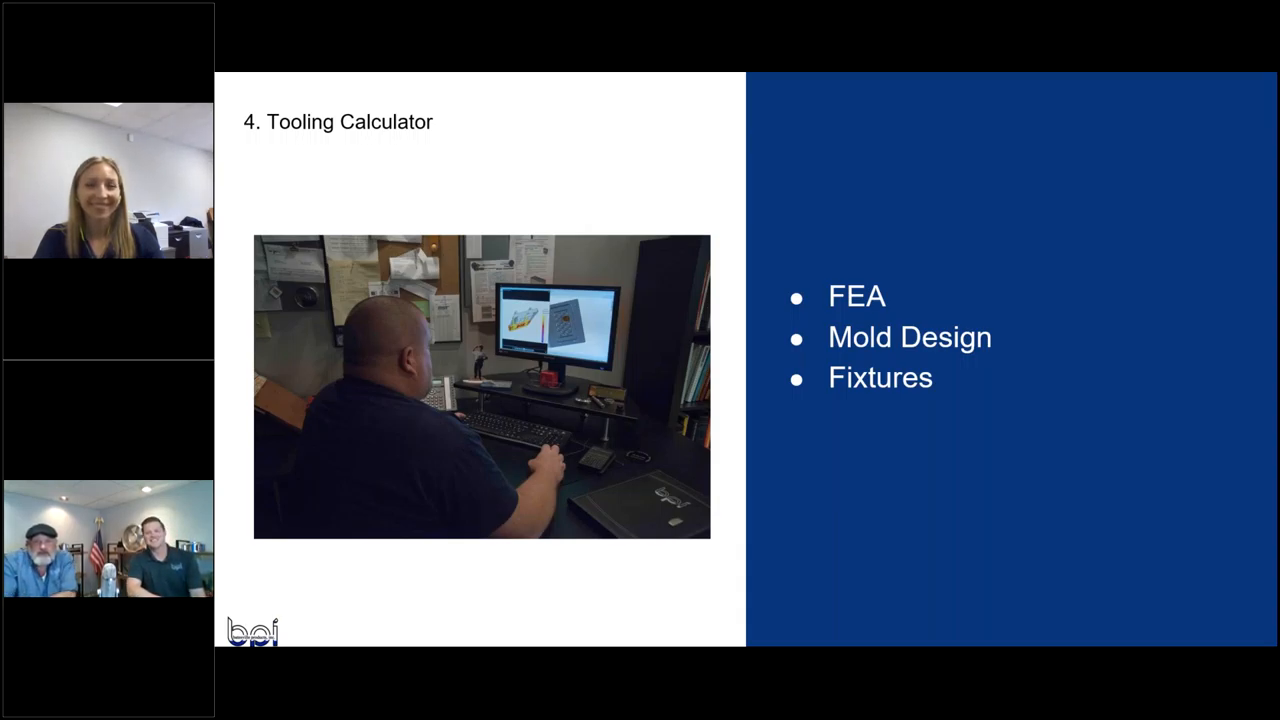
Advance the slideshow to slide 5, Foundry Calculator.
key(right)
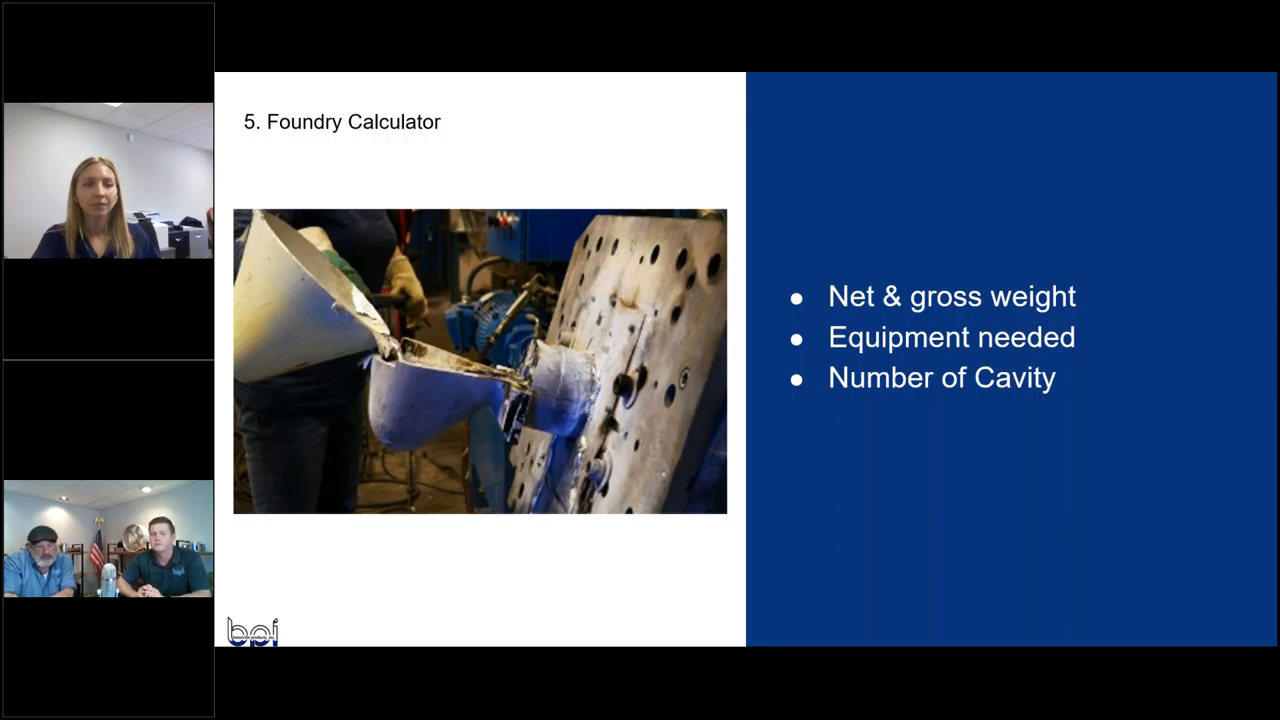
Advance the slideshow to slide 6, Machining Calculator.
key(Right)
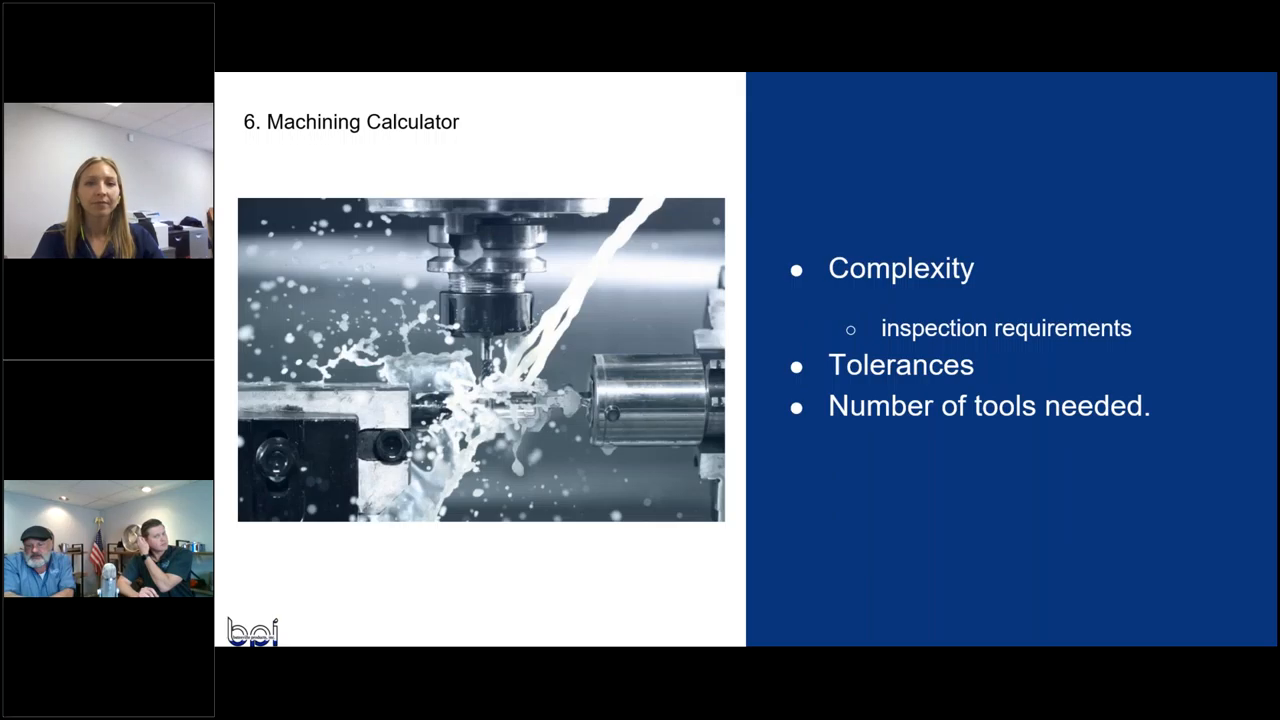